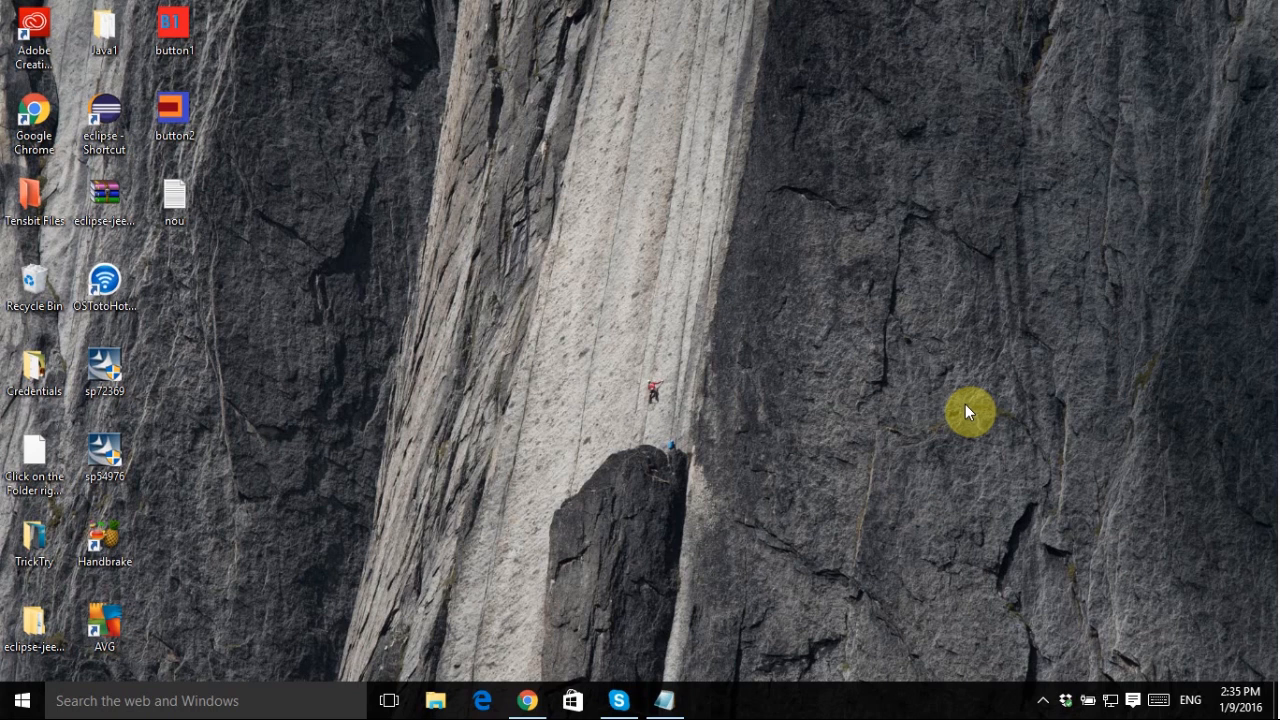
mouse_move(756, 504)
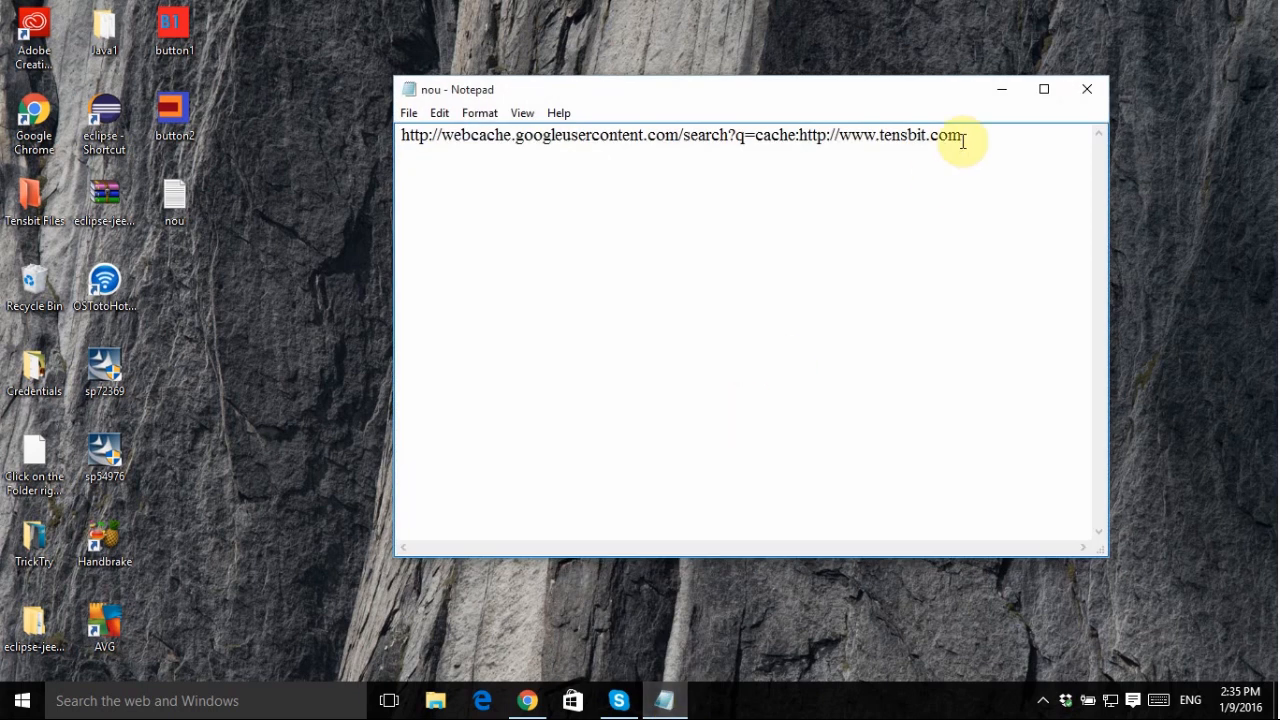
Select the full webcache.googleusercontent.com address for tensbit.com in Notepad
left_click_drag(966, 136, 844, 136)
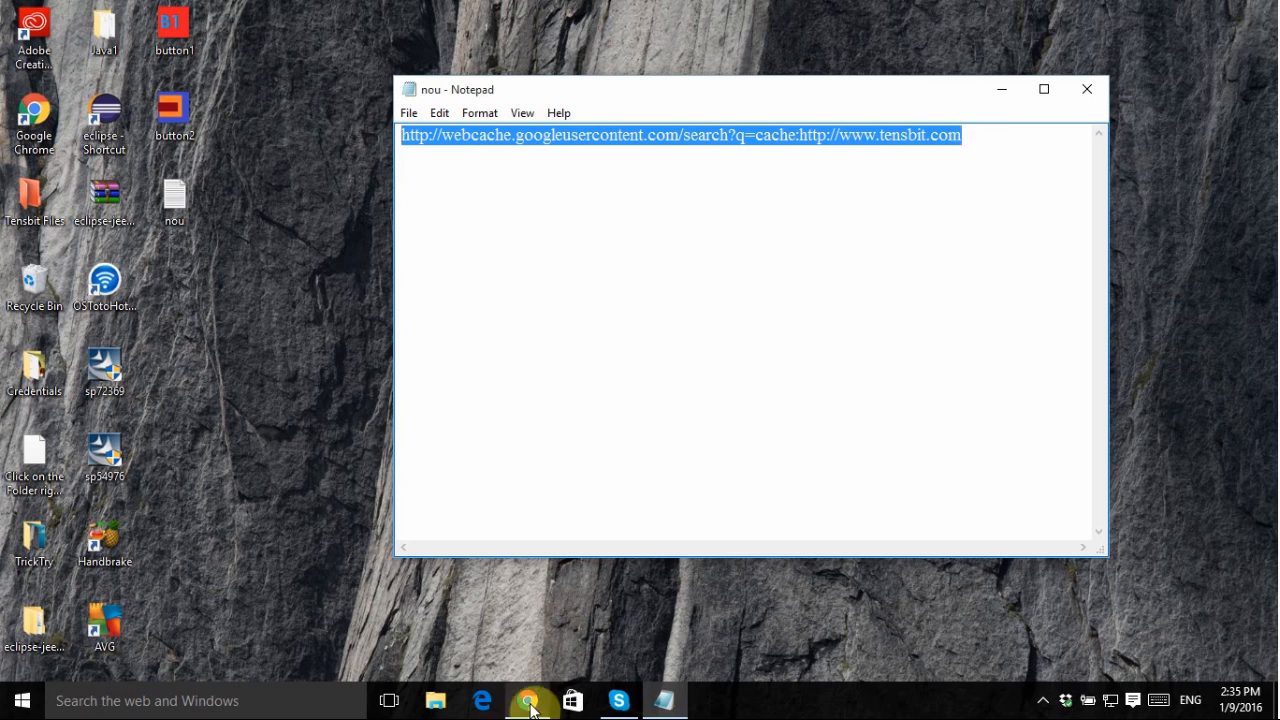
Load the pasted cache URL in Chrome and scroll through the cached tensbit.com snapshot
left_click(530, 700)
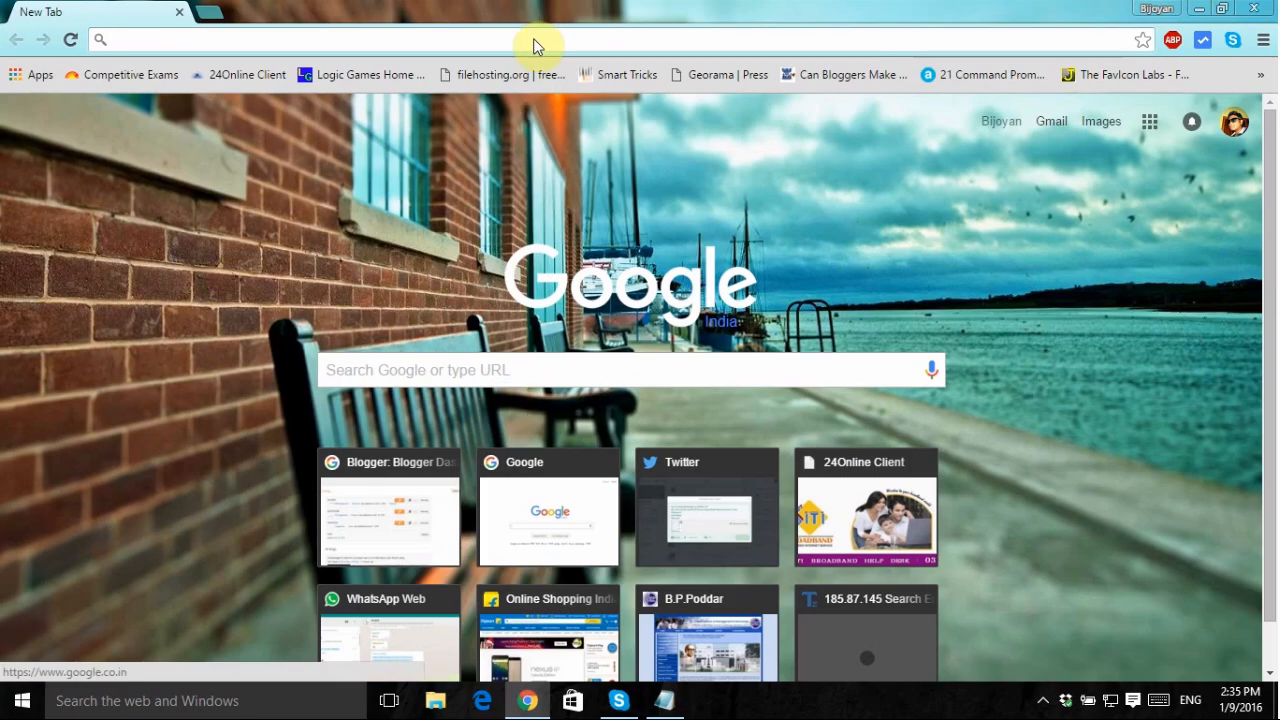
mouse_move(628, 370)
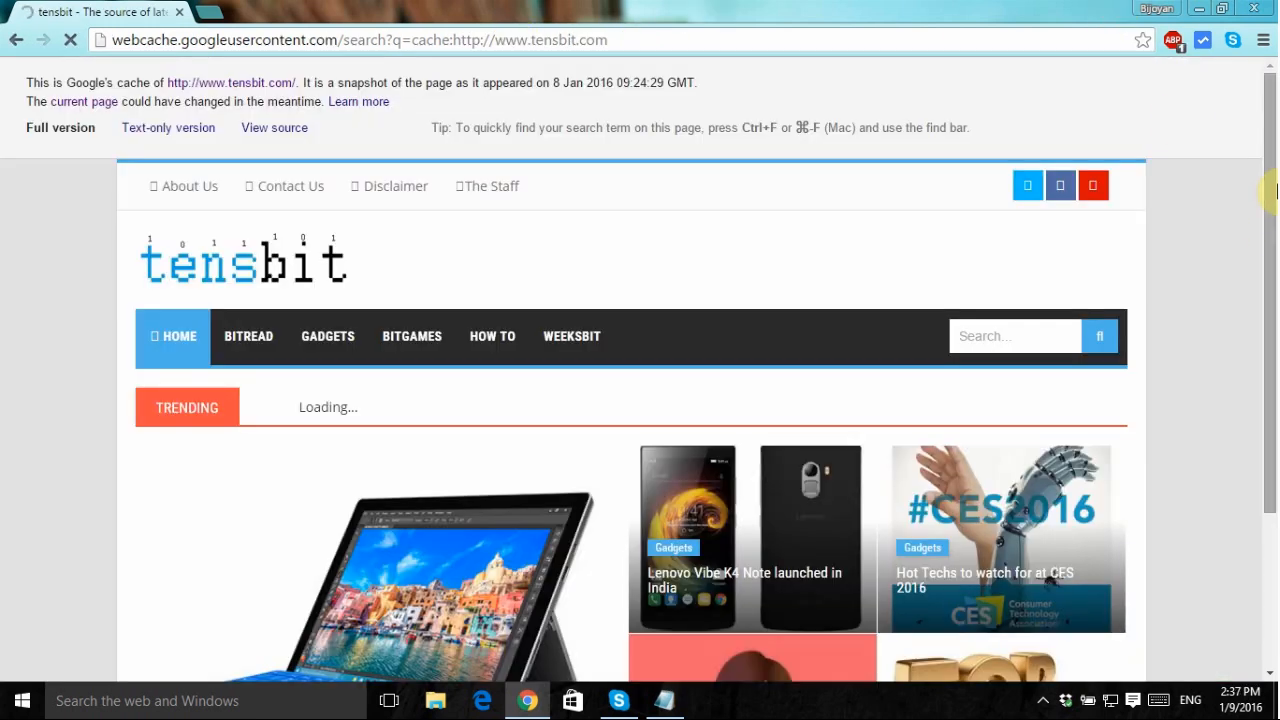
scroll("down", 3)
type("cache:")
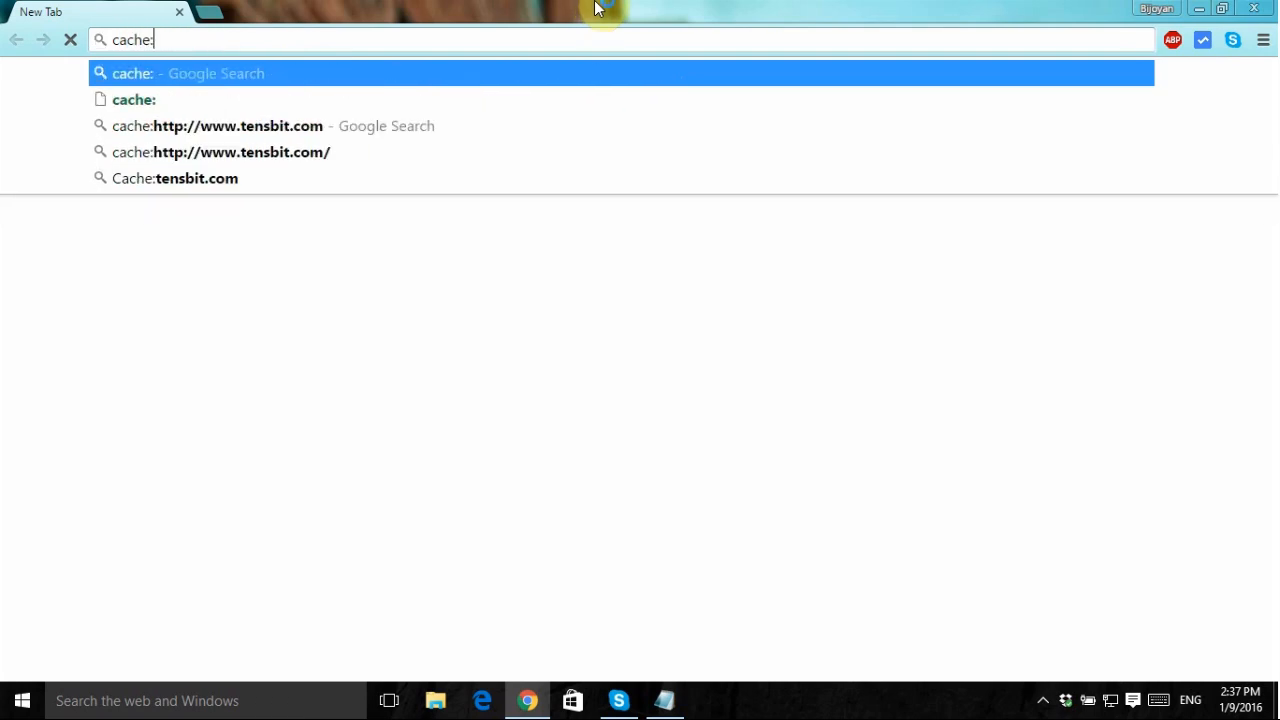
type("htt")
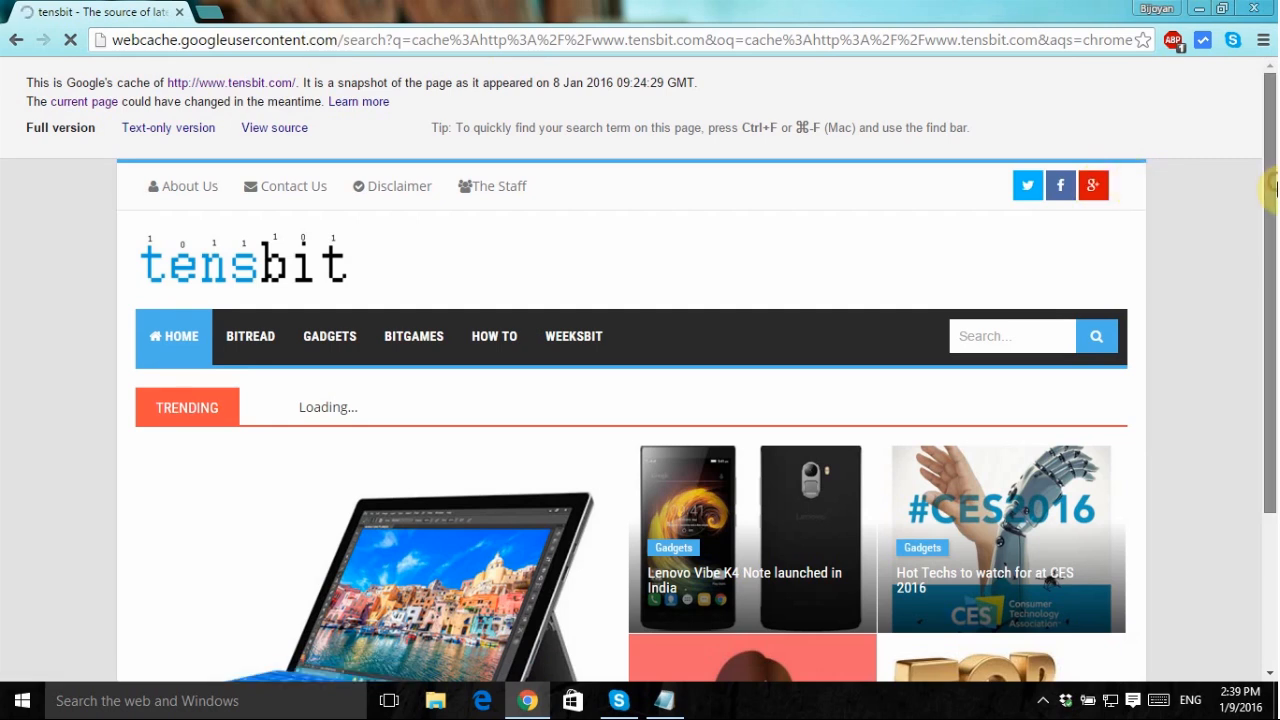
scroll("down", 3)
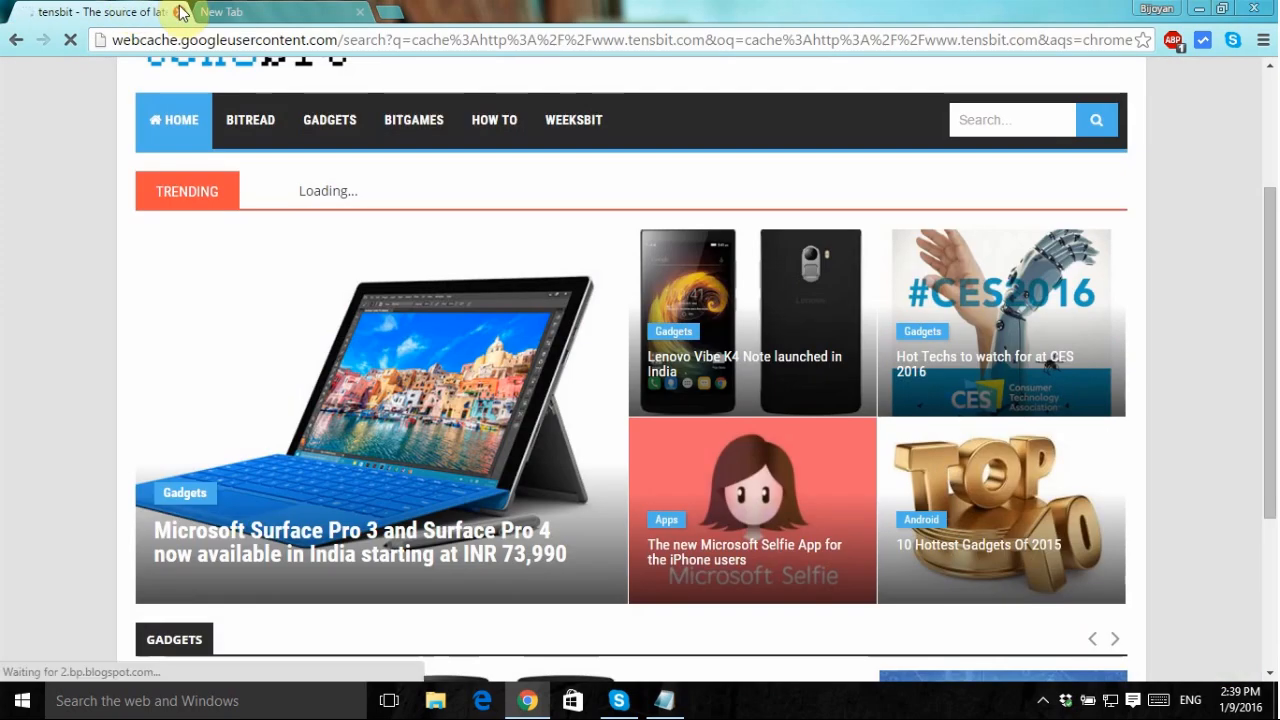
In a new tab, go to google.co.in and search for tensbit
left_click(220, 12)
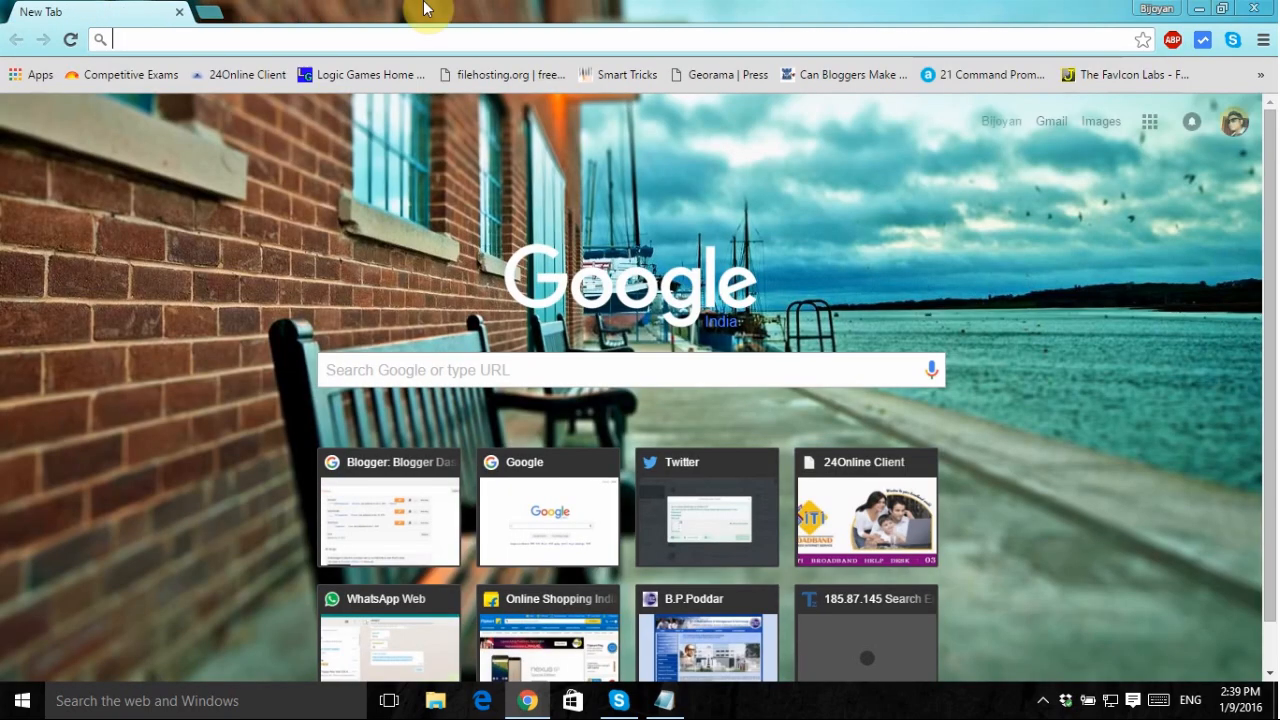
type("google.co.in")
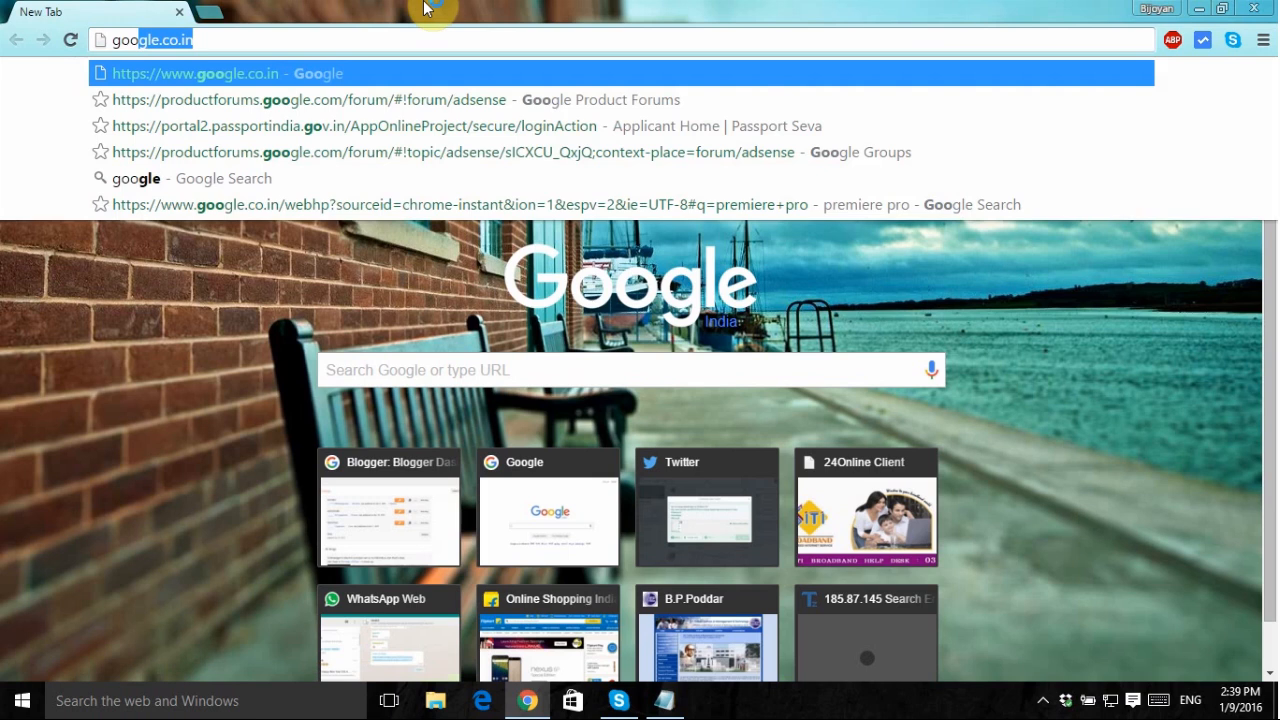
left_click(230, 72)
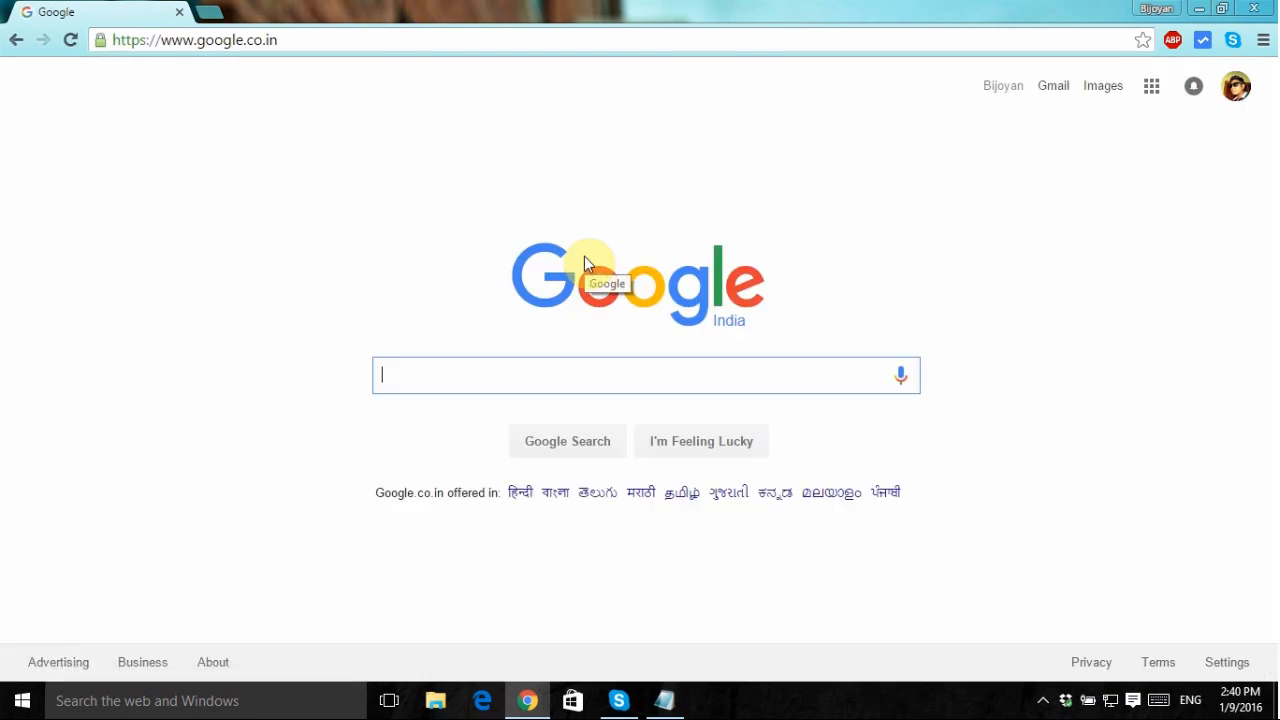
mouse_move(576, 362)
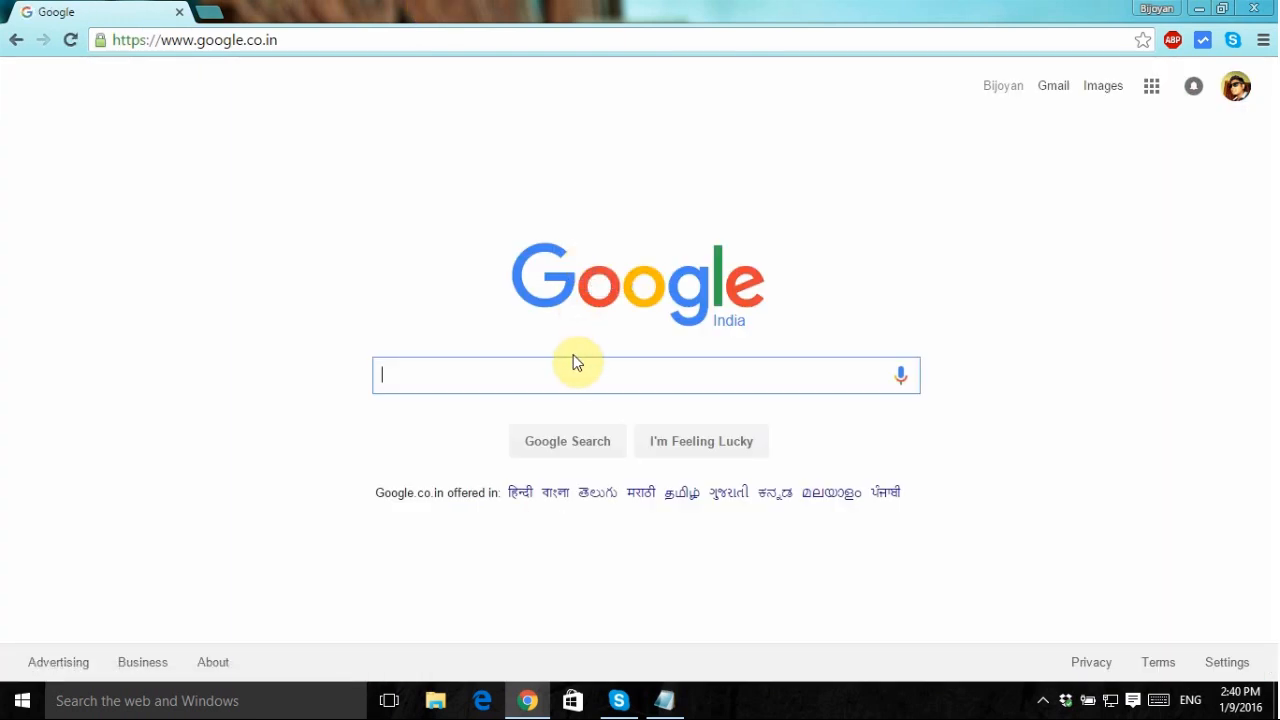
type("tensbit")
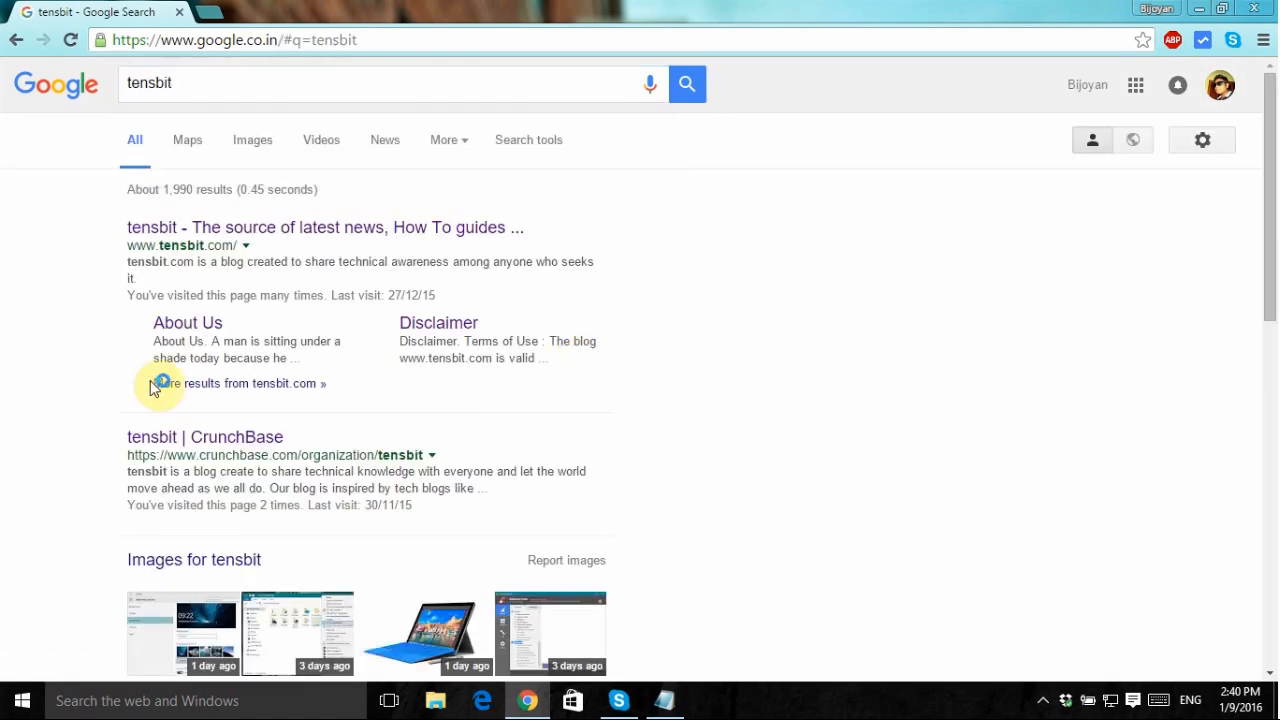
mouse_move(110, 216)
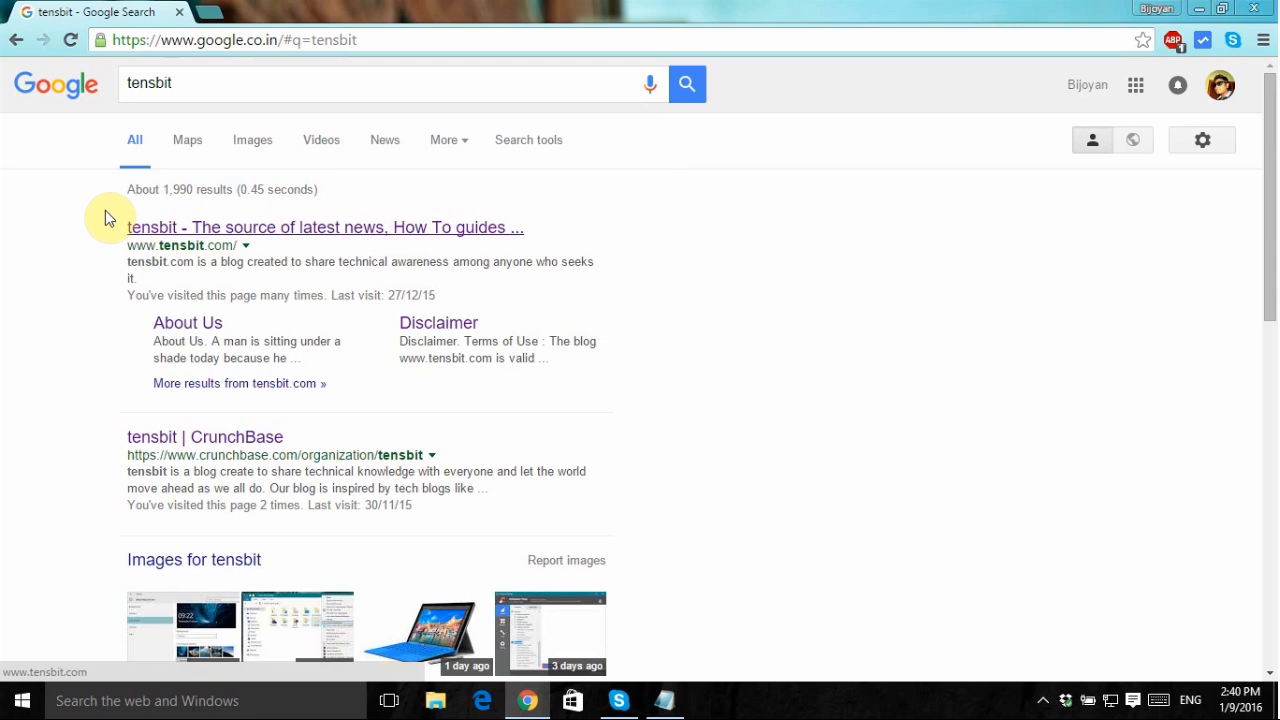
mouse_move(248, 256)
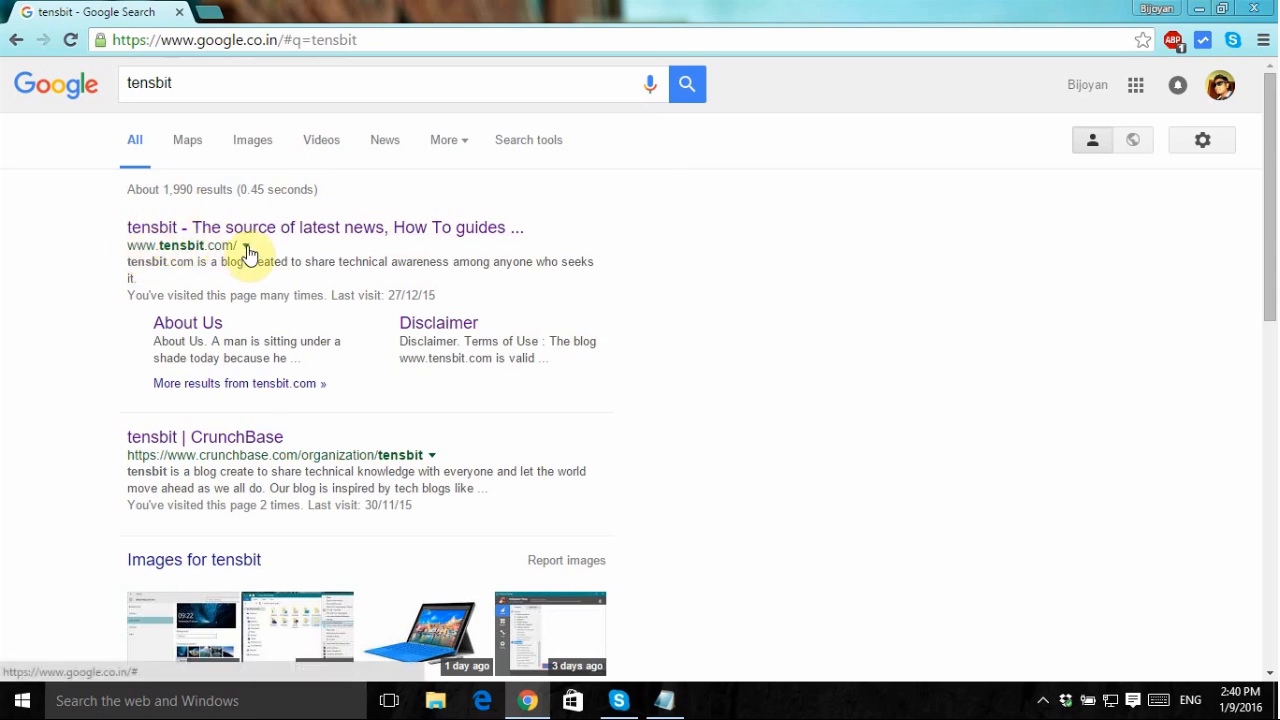
mouse_move(248, 250)
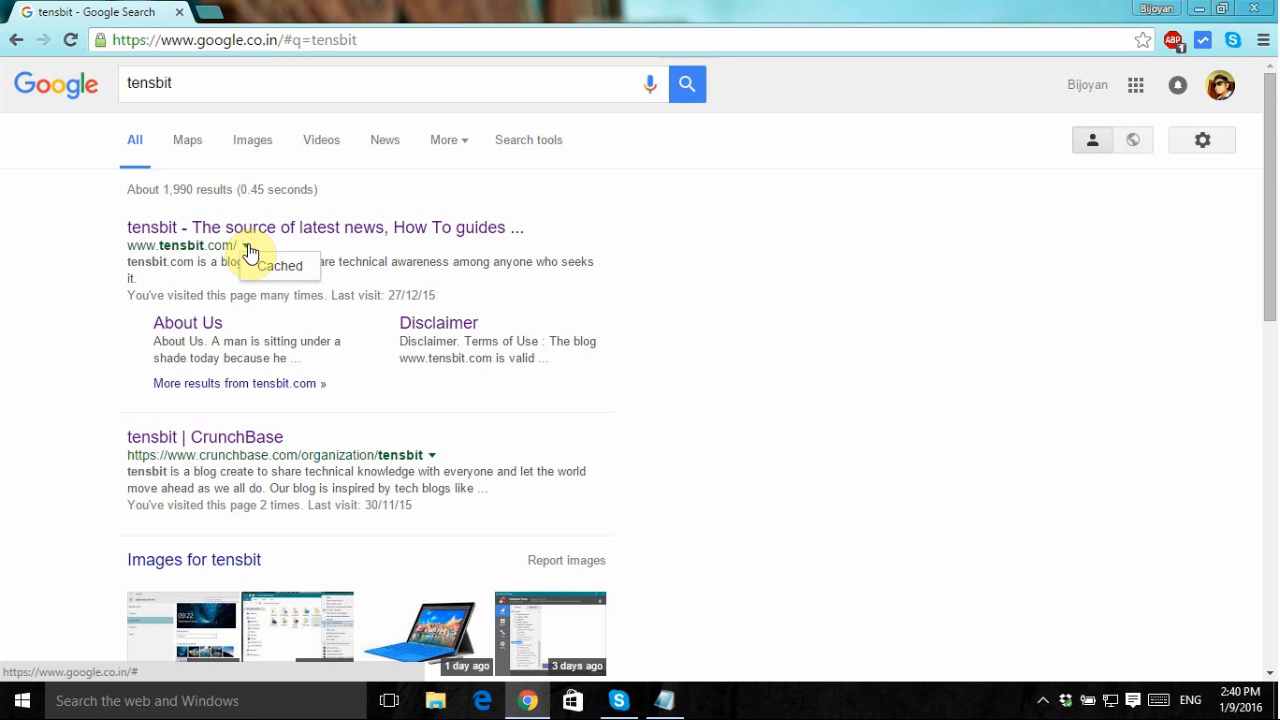
Open the Cached copy of the tensbit.com result and scroll through it
left_click(280, 264)
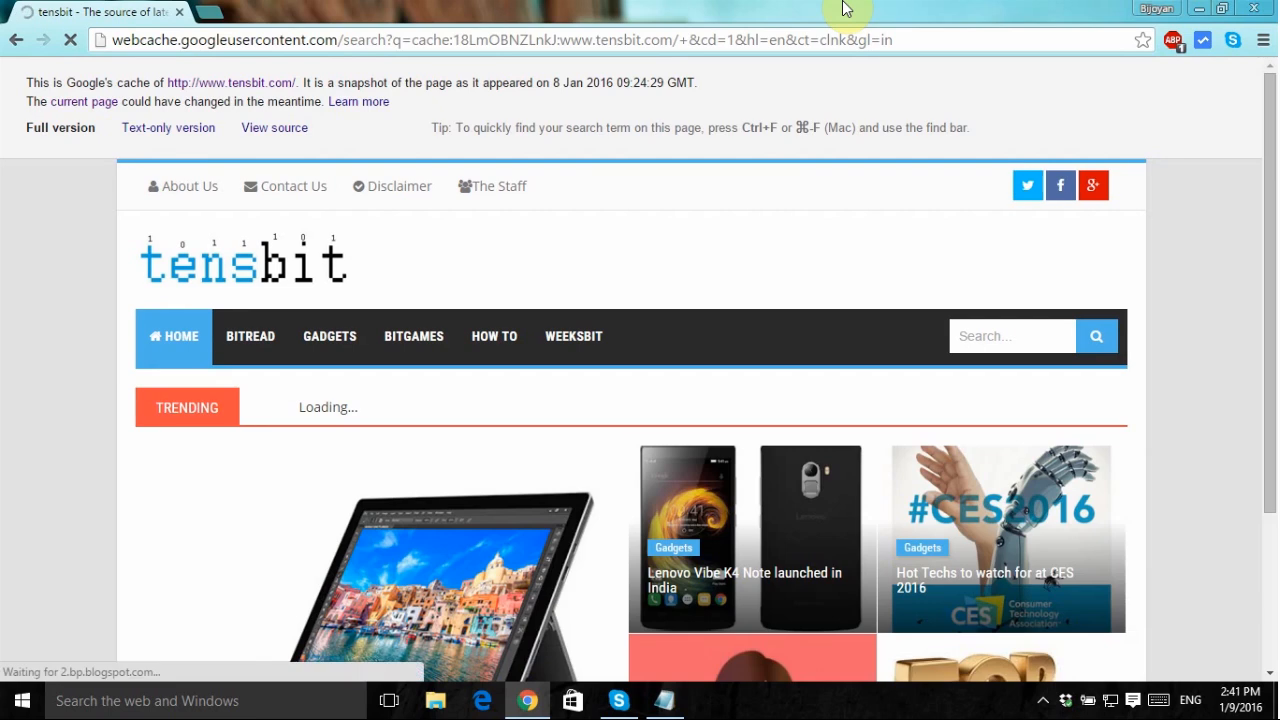
scroll("down", 3)
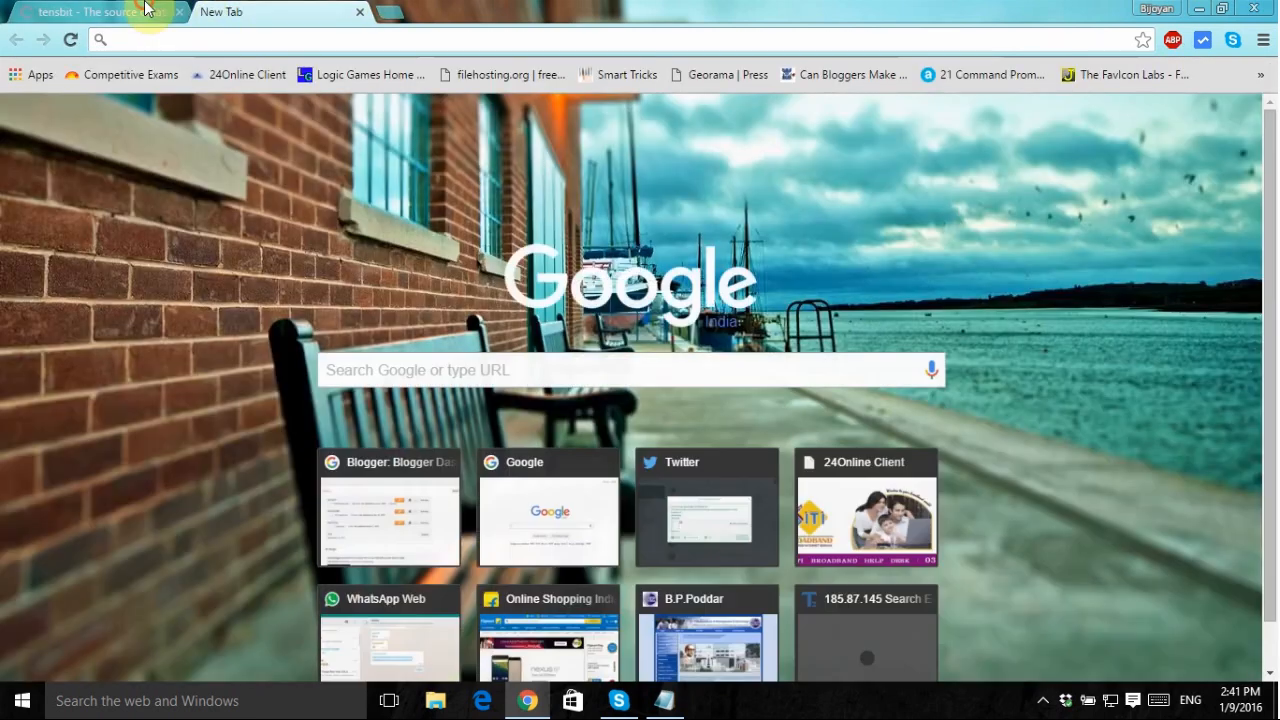
left_click(178, 12)
type("cachedview.com")
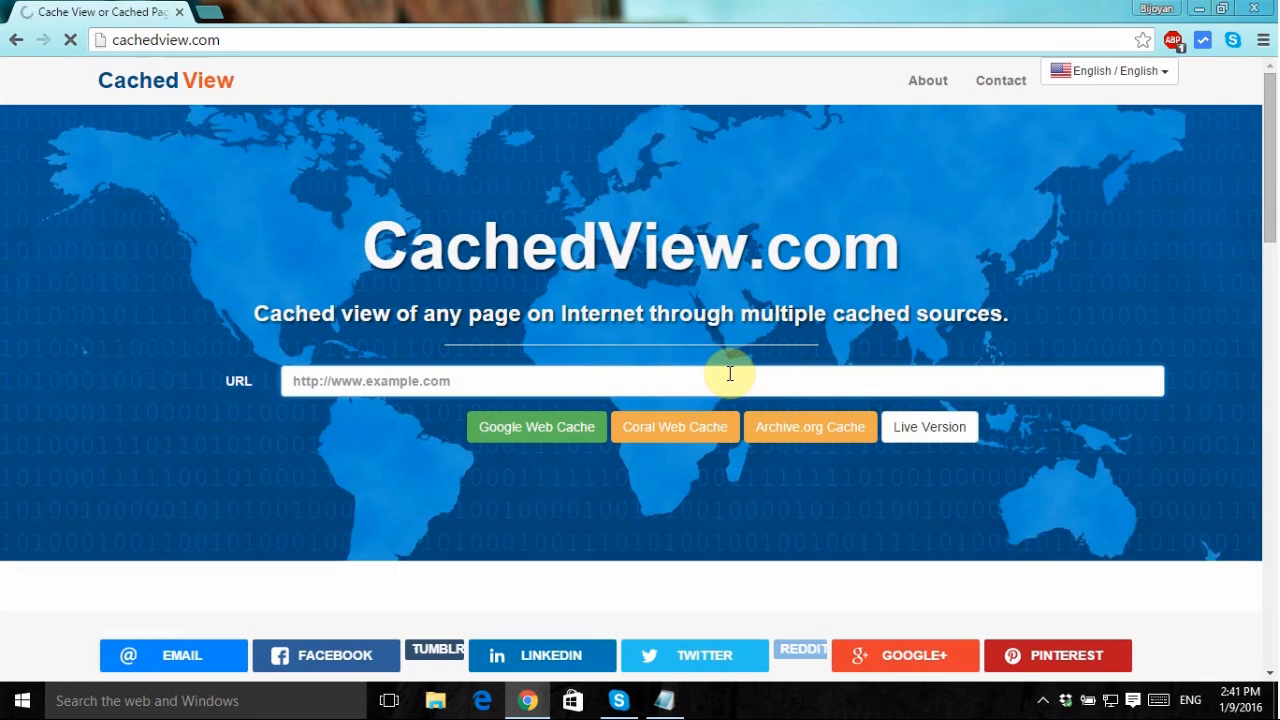
type("ht")
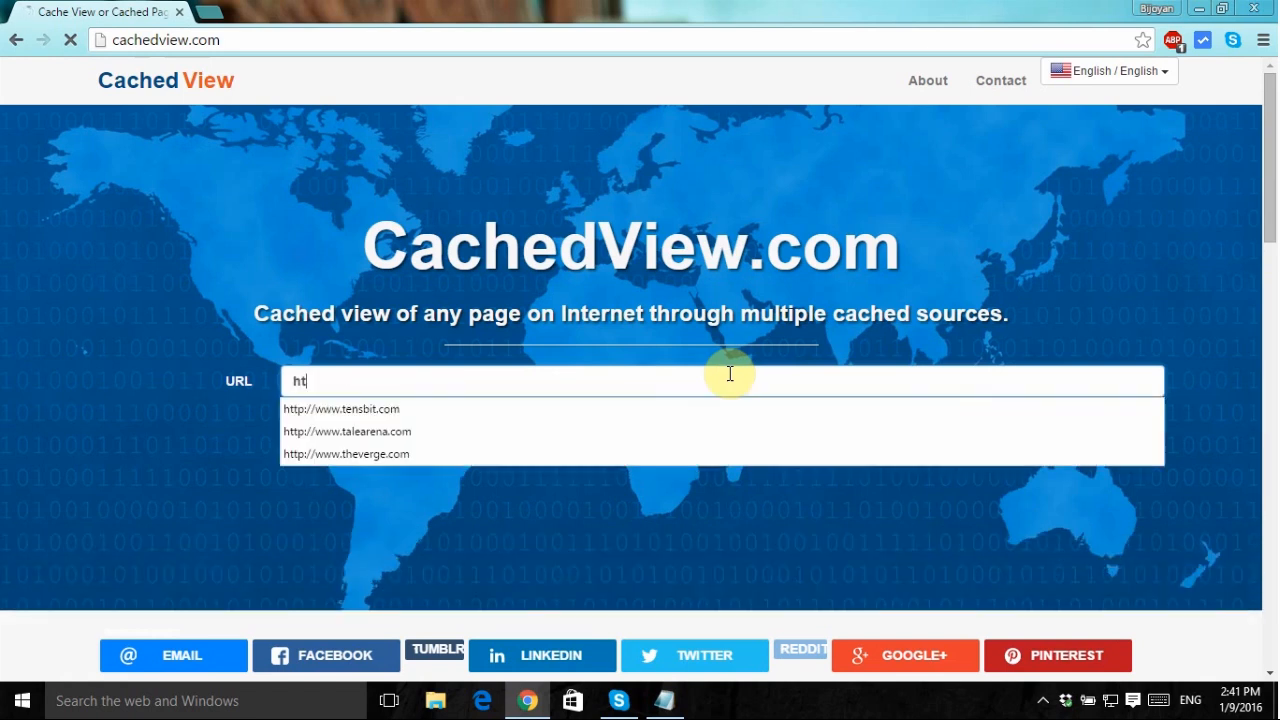
left_click(340, 408)
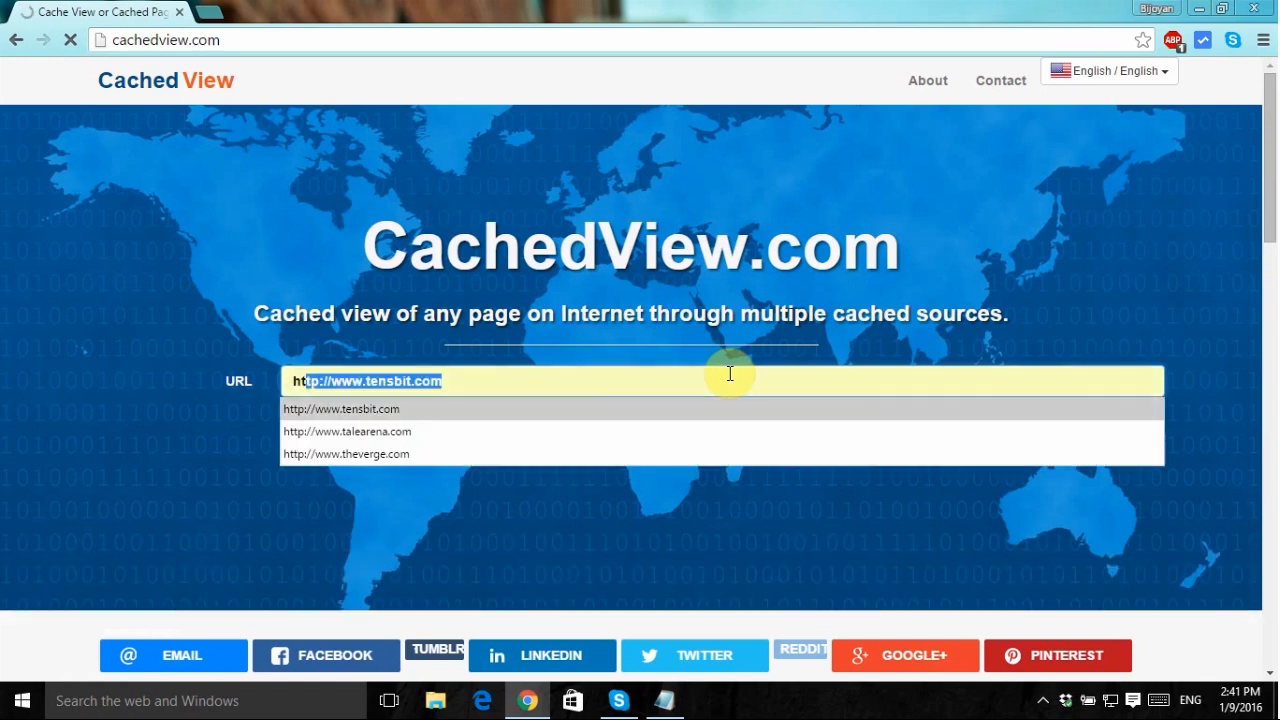
left_click(340, 408)
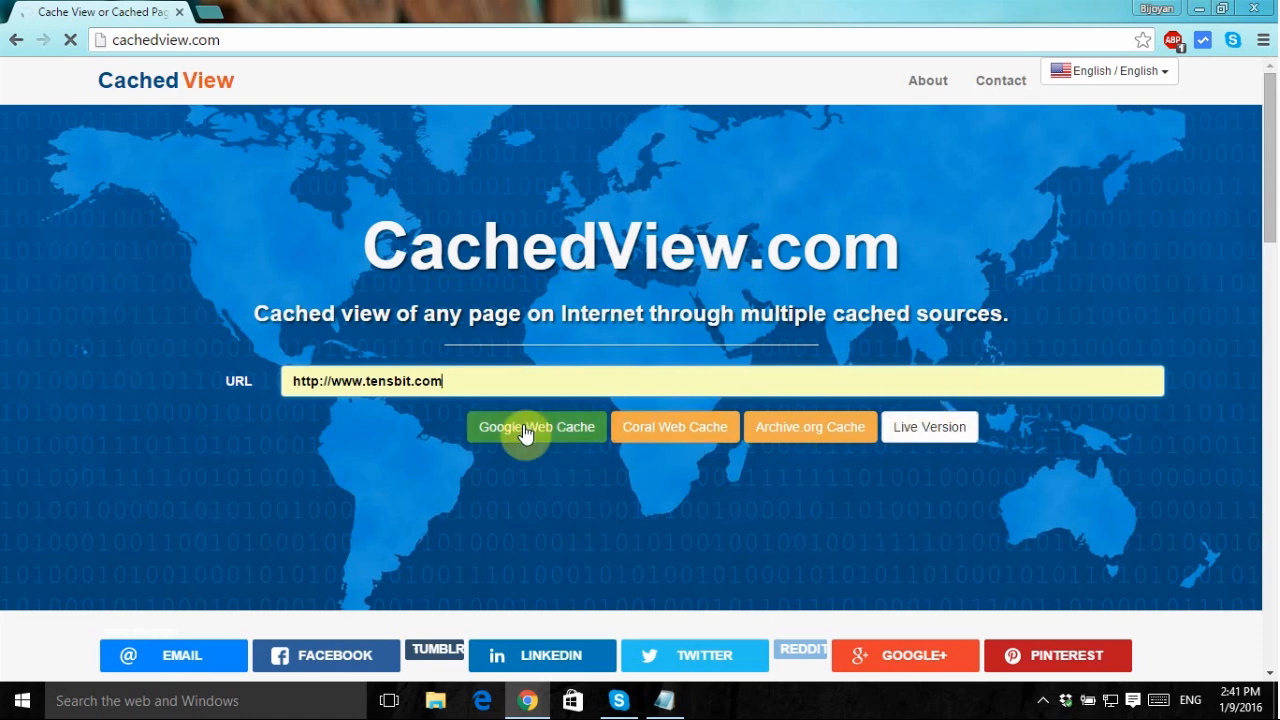
left_click(536, 428)
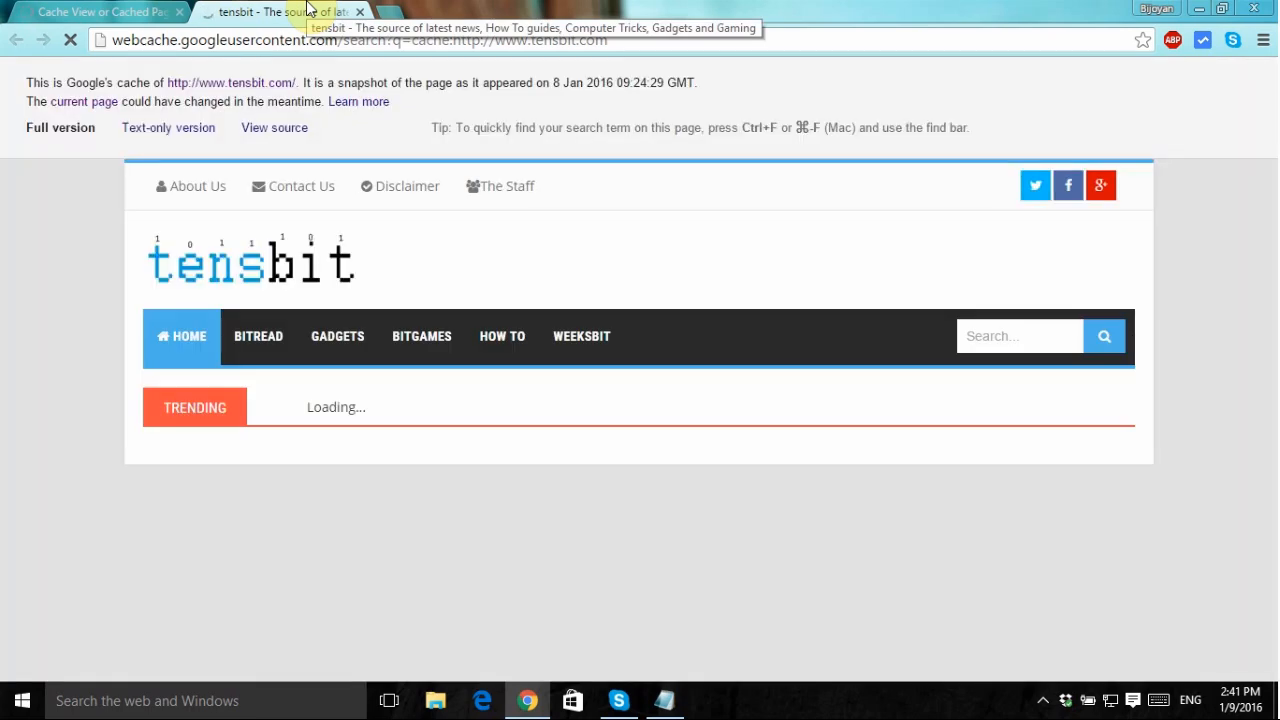